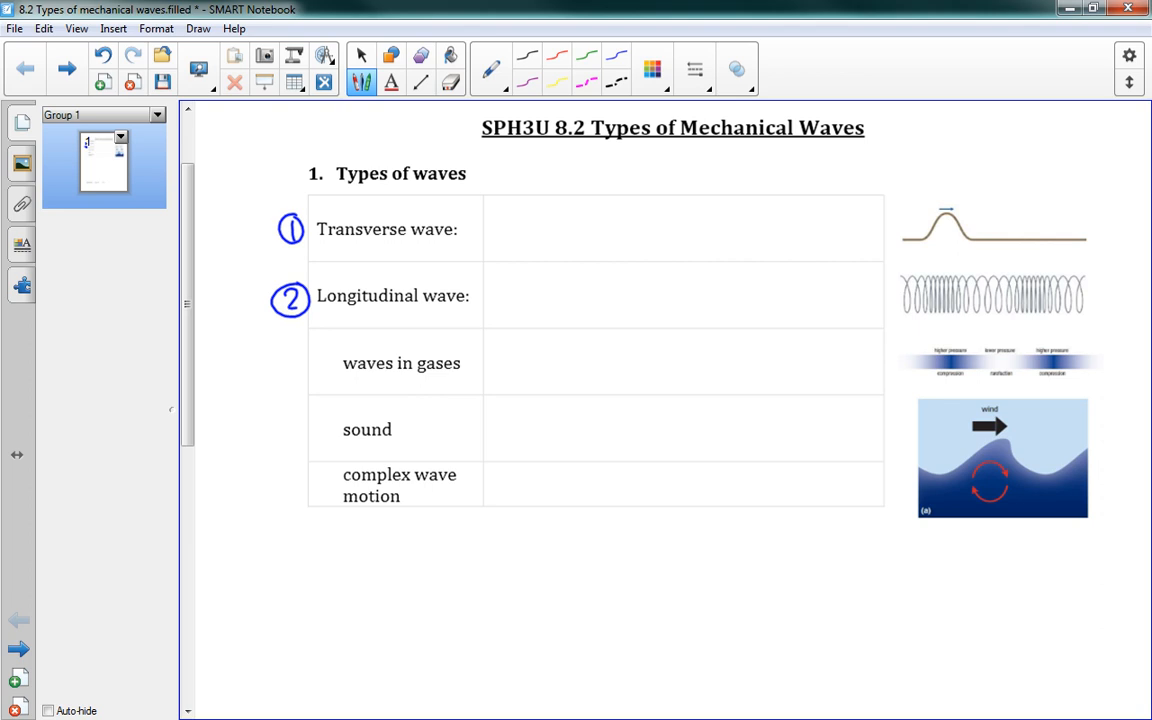
# - Handwrite 'vibration is perpendicular to the direction of energy flow' in the Transverse wave cell
pyautogui.moveTo(490, 210); pyautogui.dragTo(516, 200)
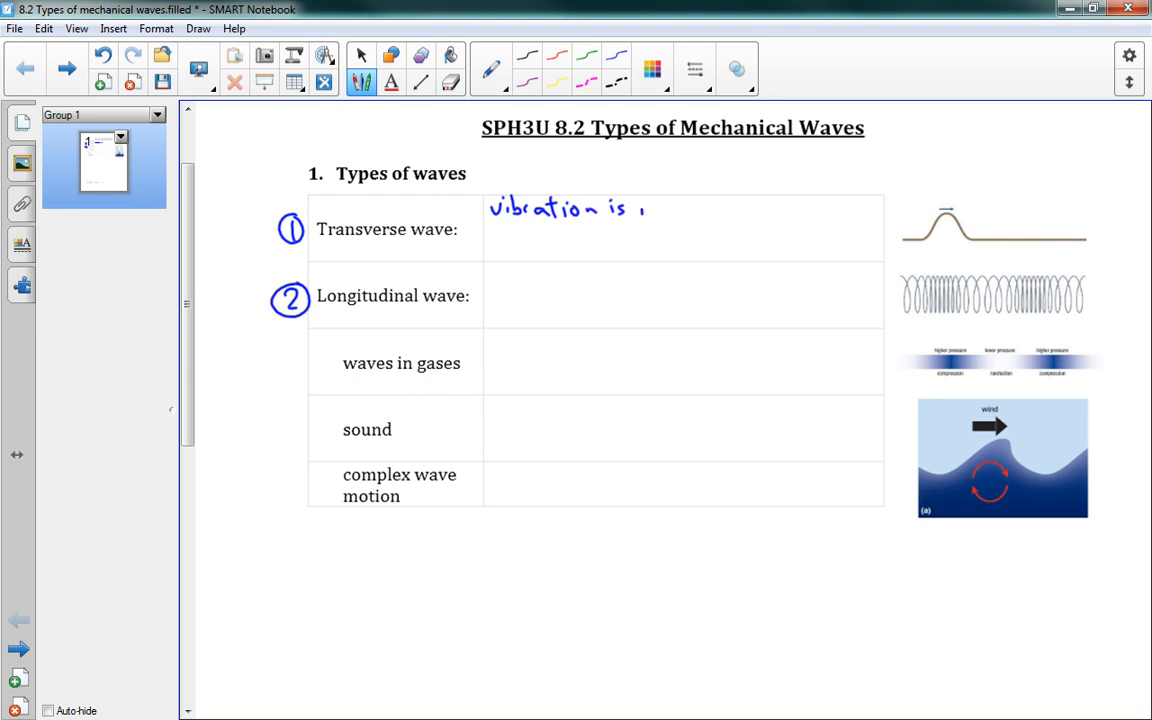
pyautogui.moveTo(640, 208); pyautogui.dragTo(700, 210)
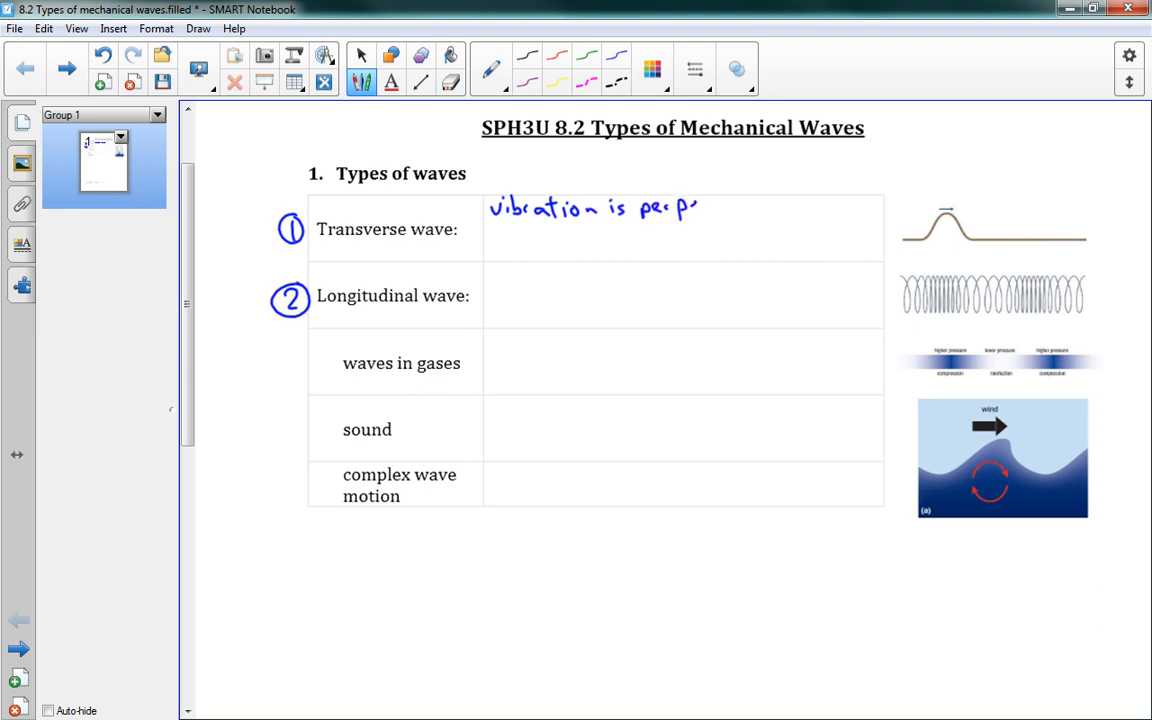
pyautogui.write('perpendicular to')
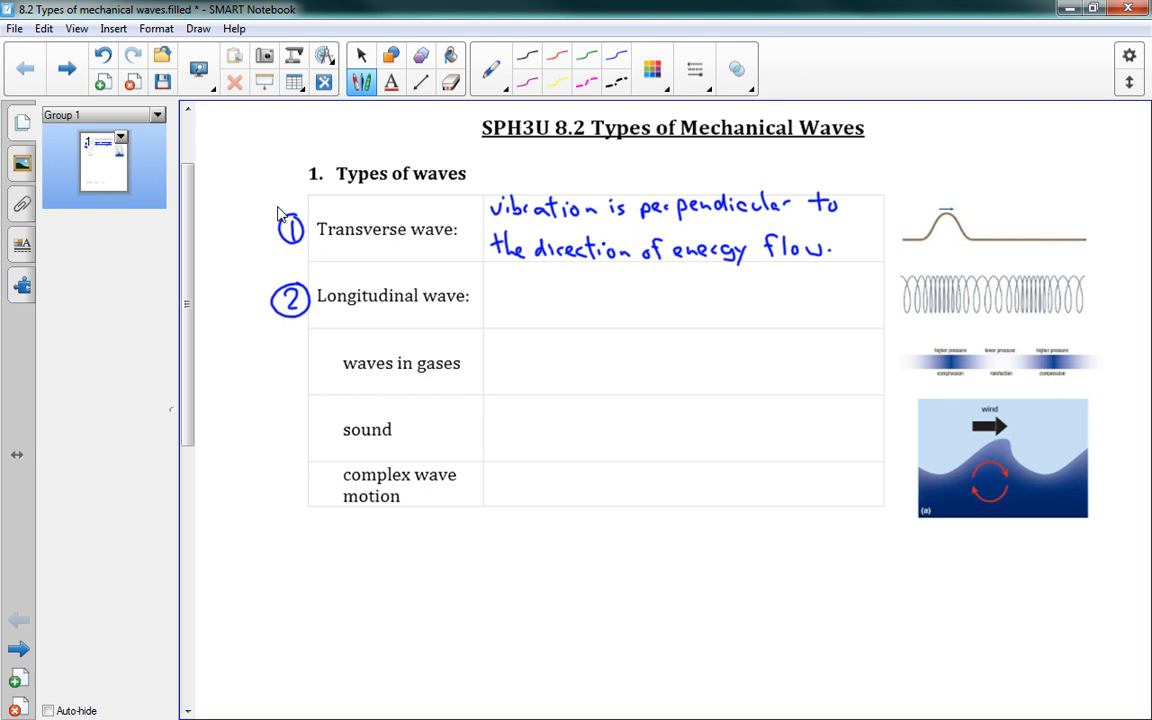
# - Draw two sideways travel arrows on the pulse sketch and an upward vibration arrow above the second pulse
pyautogui.moveTo(944, 206); pyautogui.dragTo(990, 204)
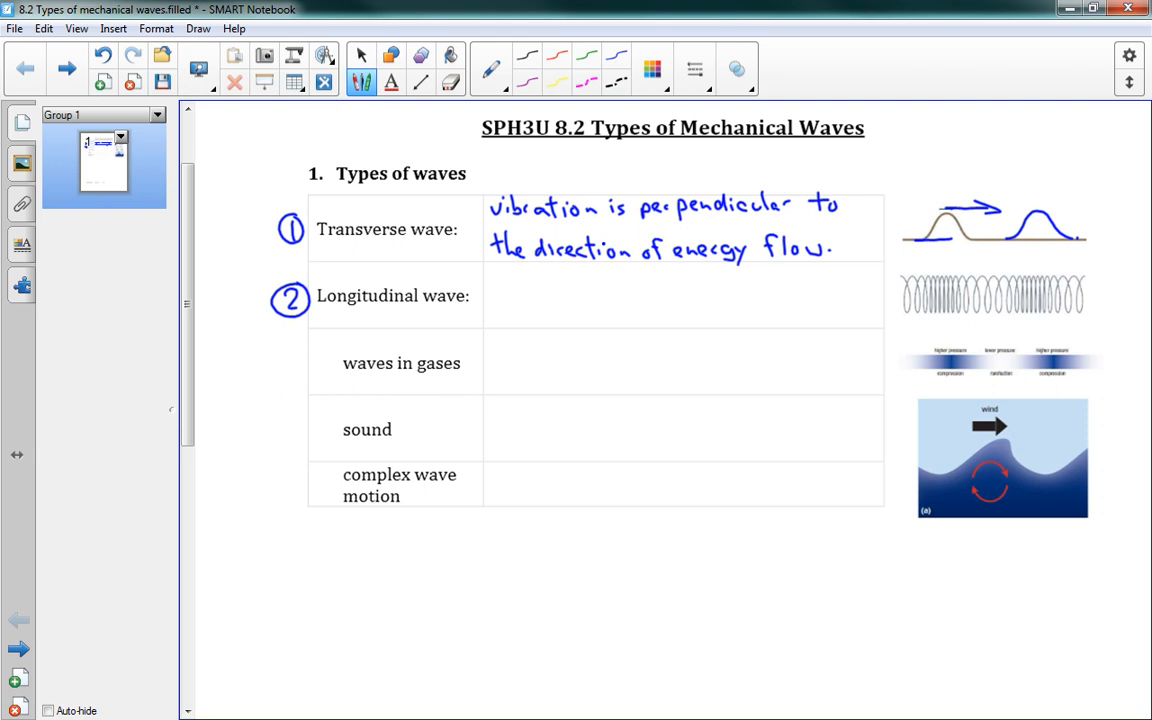
pyautogui.moveTo(1040, 204); pyautogui.dragTo(1084, 204)
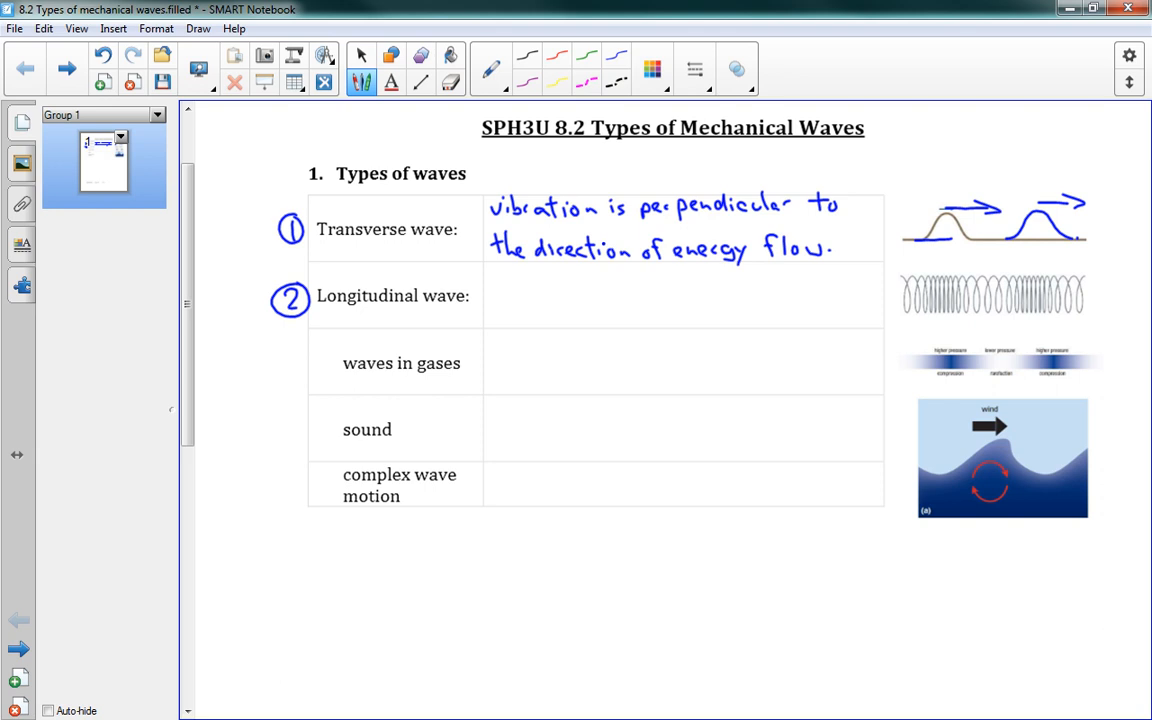
pyautogui.moveTo(1032, 210); pyautogui.dragTo(1032, 176)
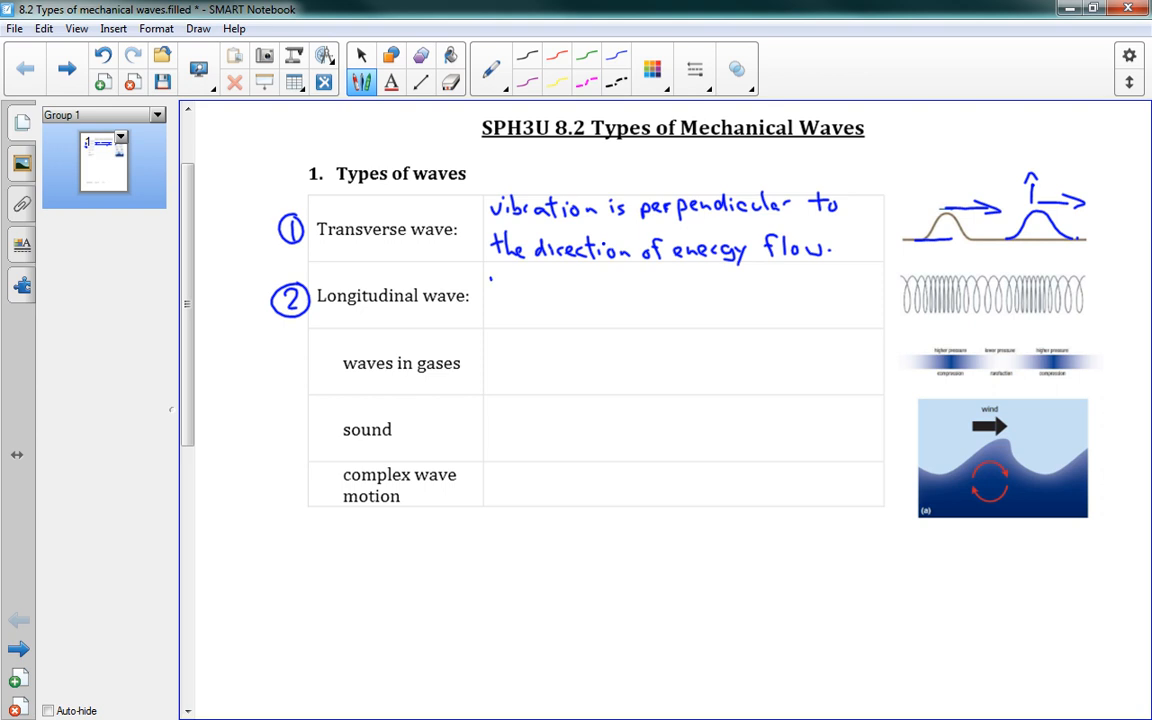
# - Handwrite 'vibration is parallel to the direction of energy flow' in the Longitudinal wave cell
pyautogui.moveTo(490, 280); pyautogui.dragTo(550, 280)
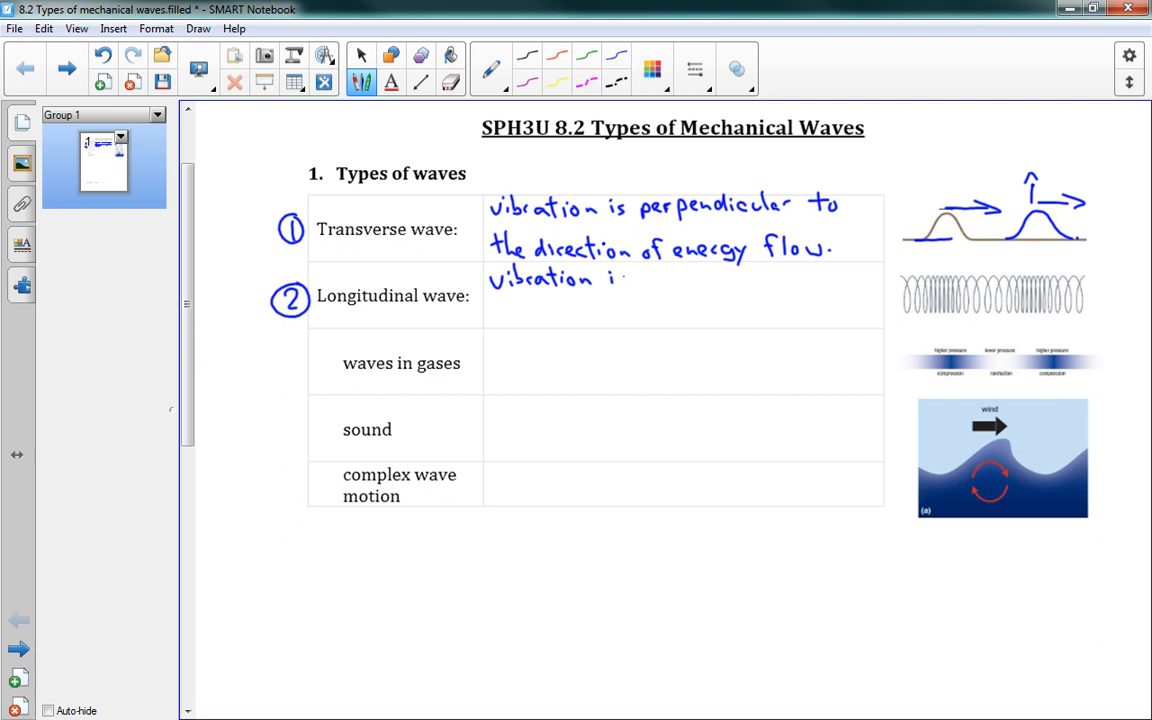
pyautogui.write('s parallel')
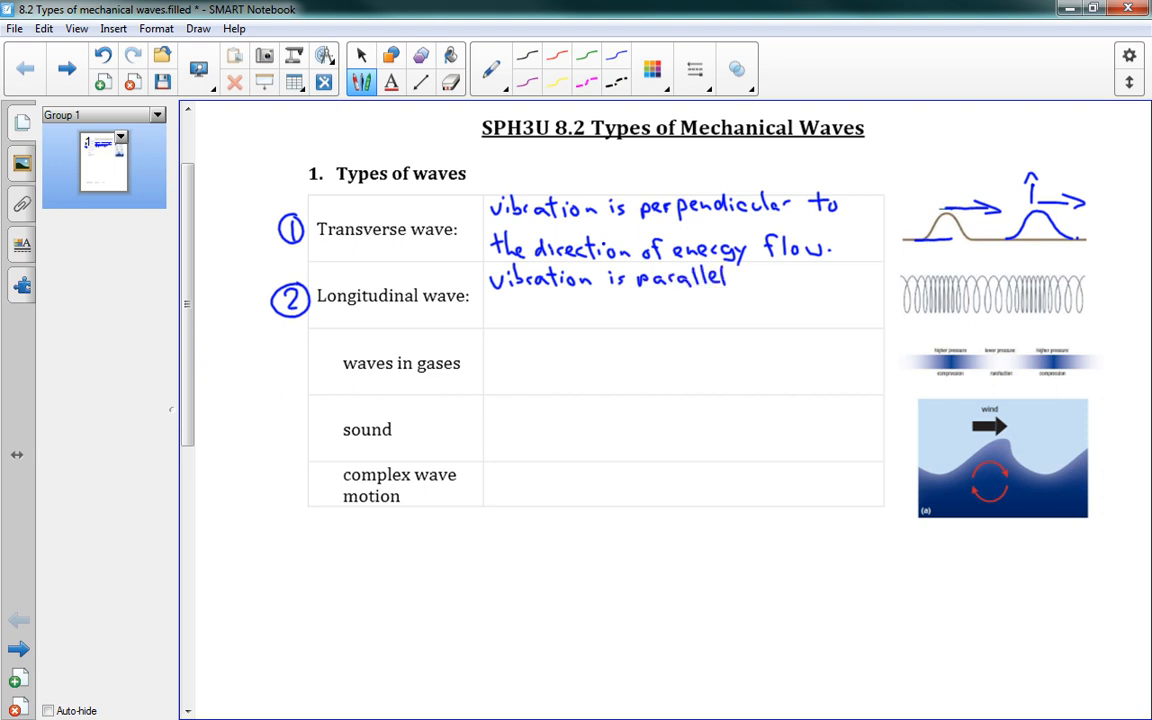
pyautogui.write('to the')
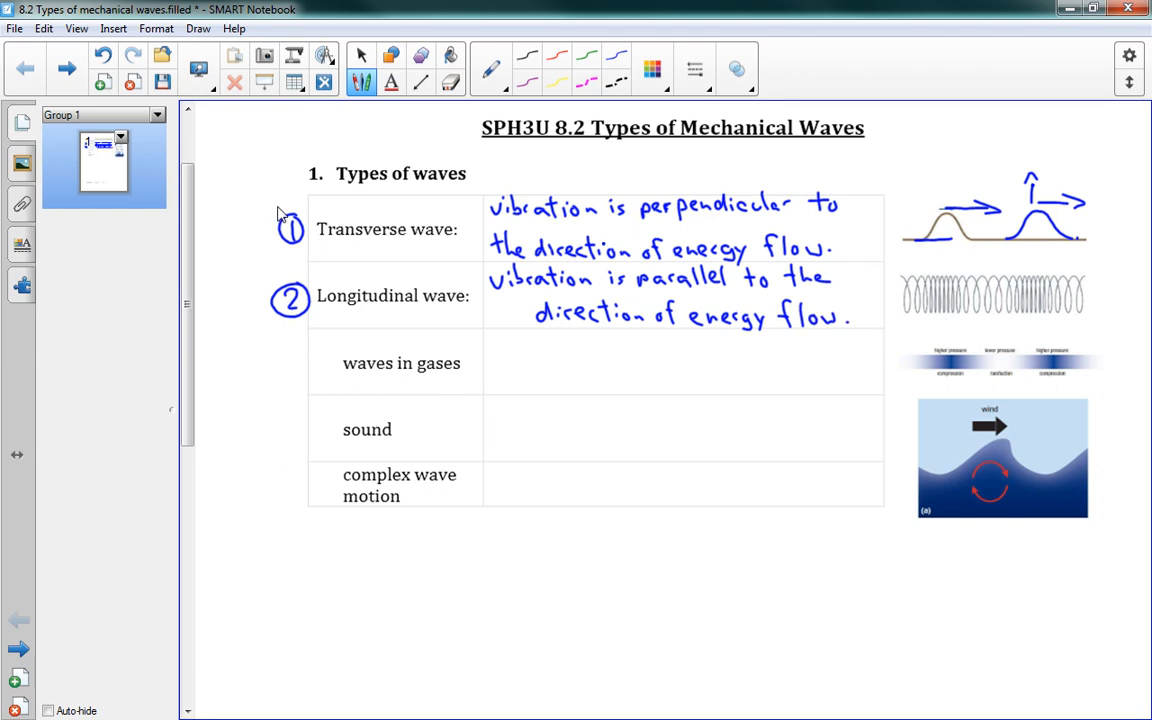
# - Underline 'perpendicular' and 'parallel', then add vibration and travel arrows to the spring sketch
pyautogui.moveTo(636, 220); pyautogui.dragTo(790, 216)
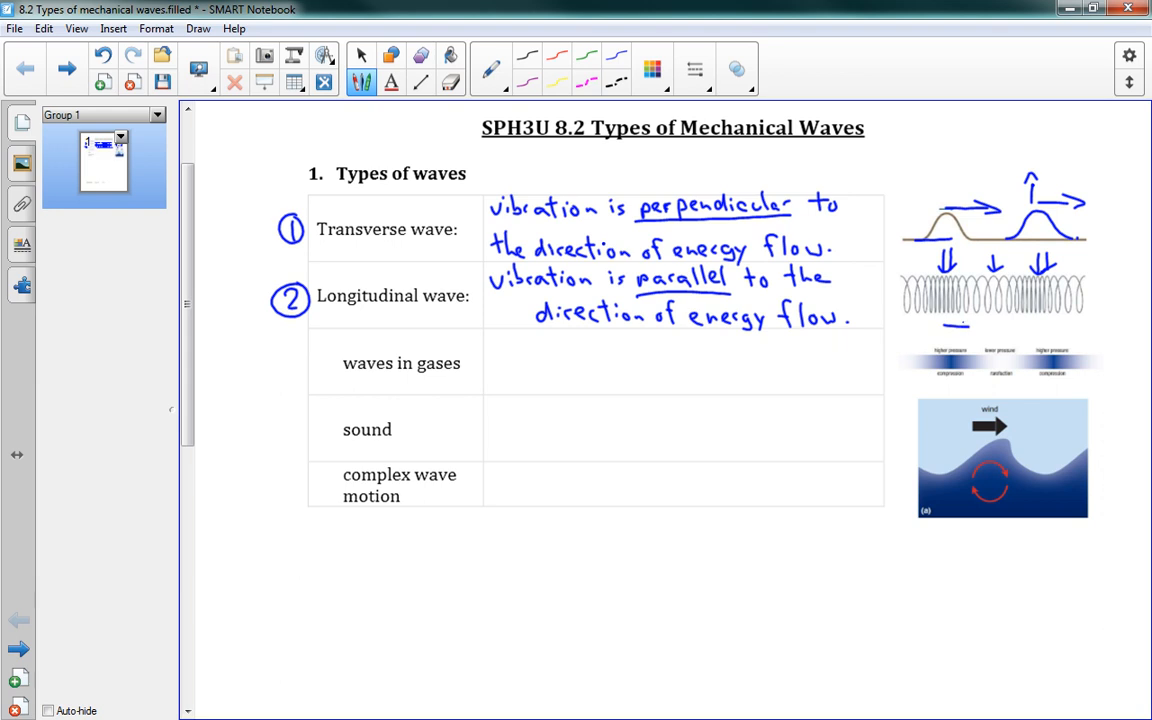
pyautogui.moveTo(940, 330); pyautogui.dragTo(976, 324)
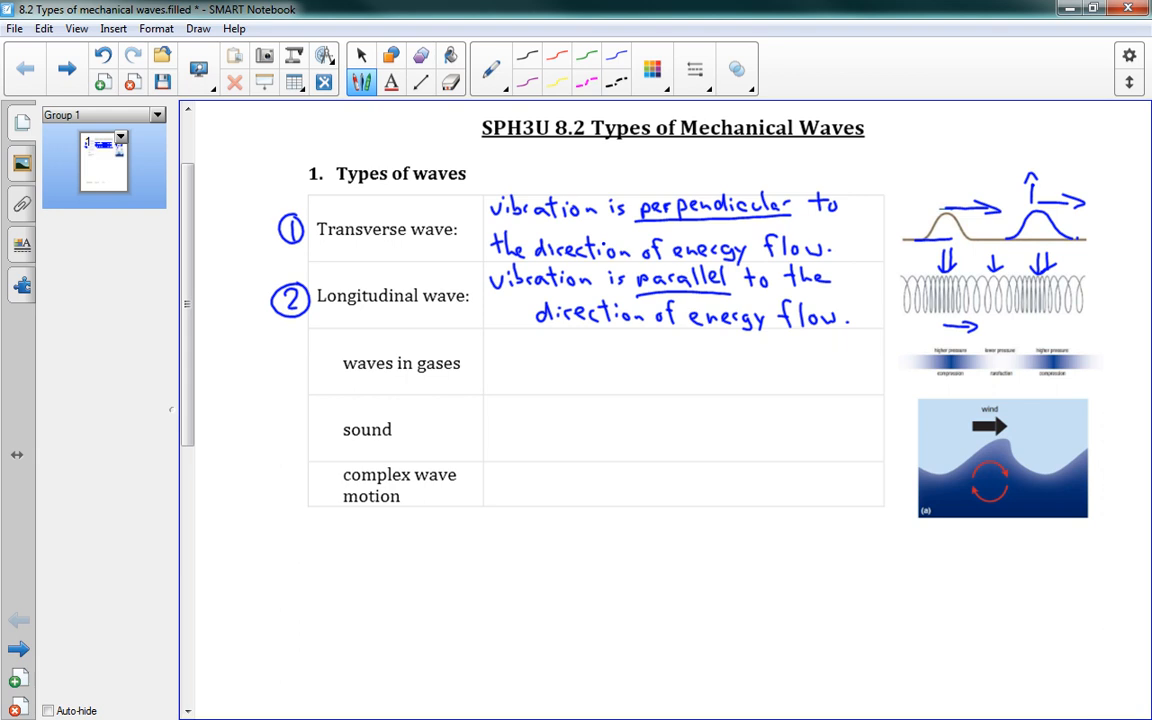
pyautogui.scroll(-3)
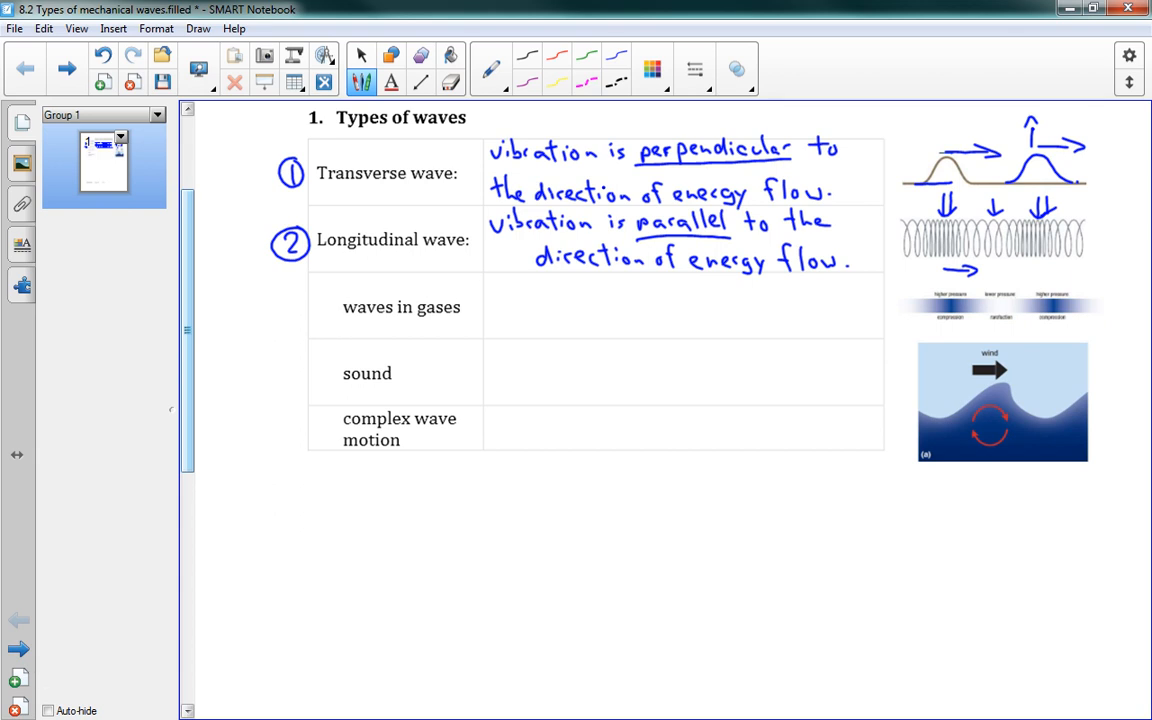
# - Write '(i.e. sound) longitudinal, involve compression and rarefaction' and circle regions on the gas diagram
pyautogui.moveTo(484, 284); pyautogui.dragTo(536, 296)
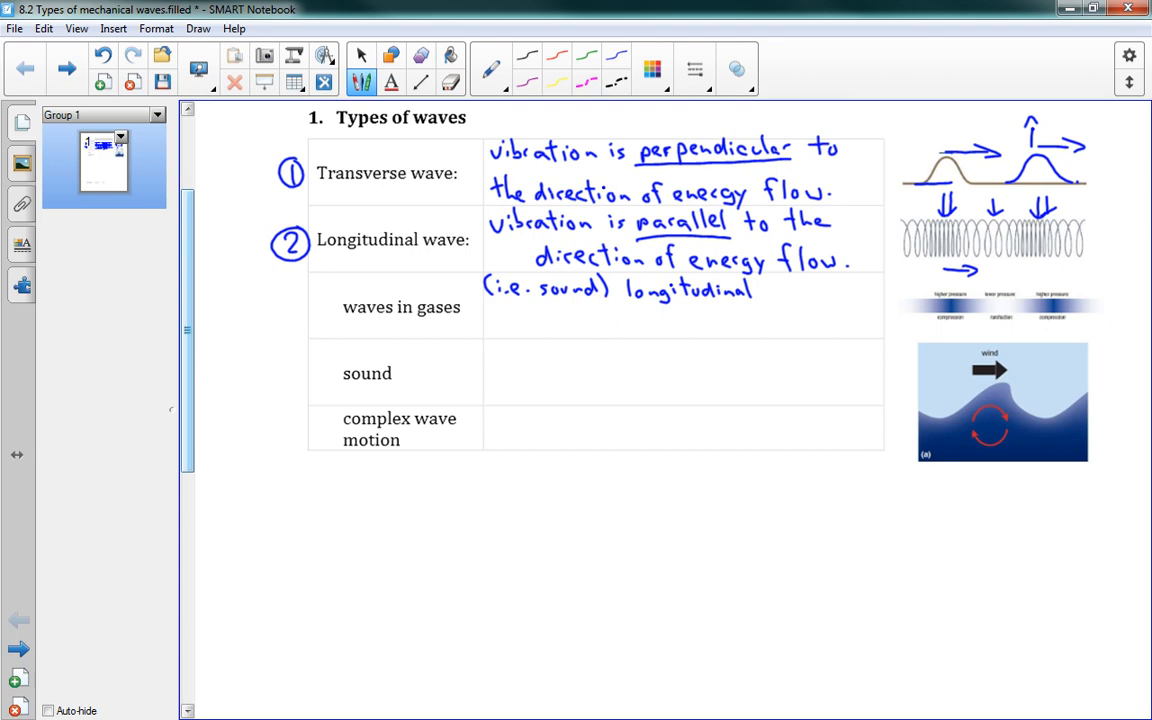
pyautogui.click(764, 292)
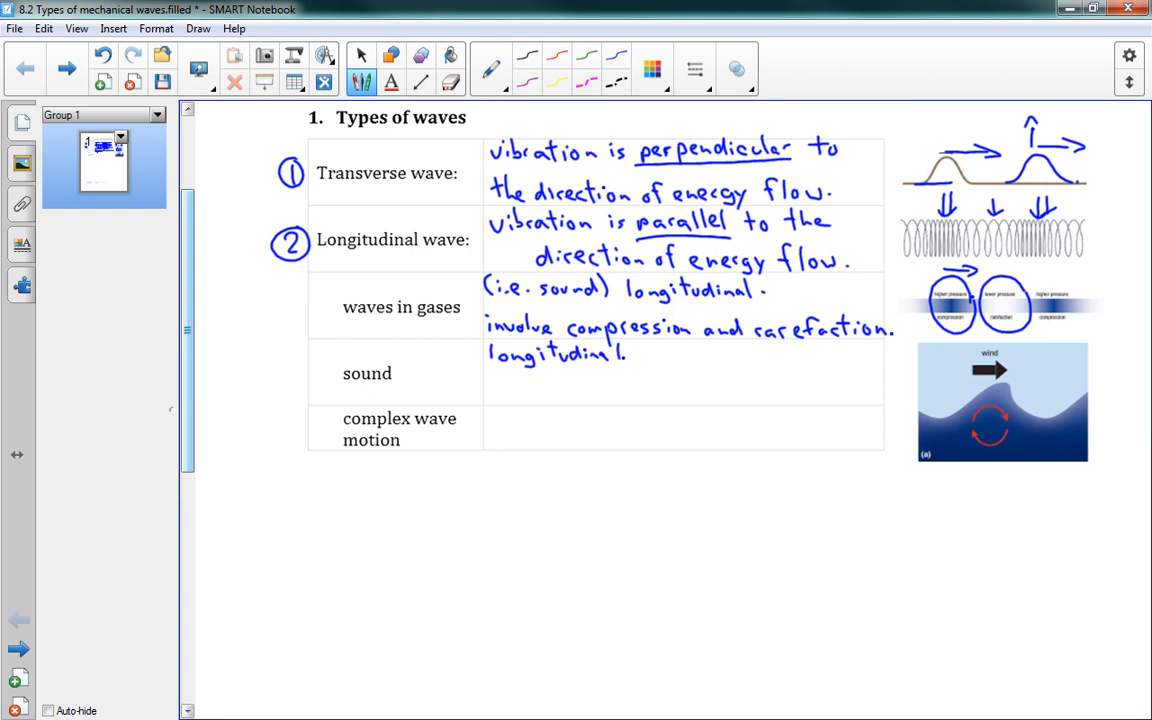
# - Write 'longitudinal, air is vibrating forward and backward (in solids, it's also transverse)' in the sound cell
pyautogui.write('air is vibrating forward')
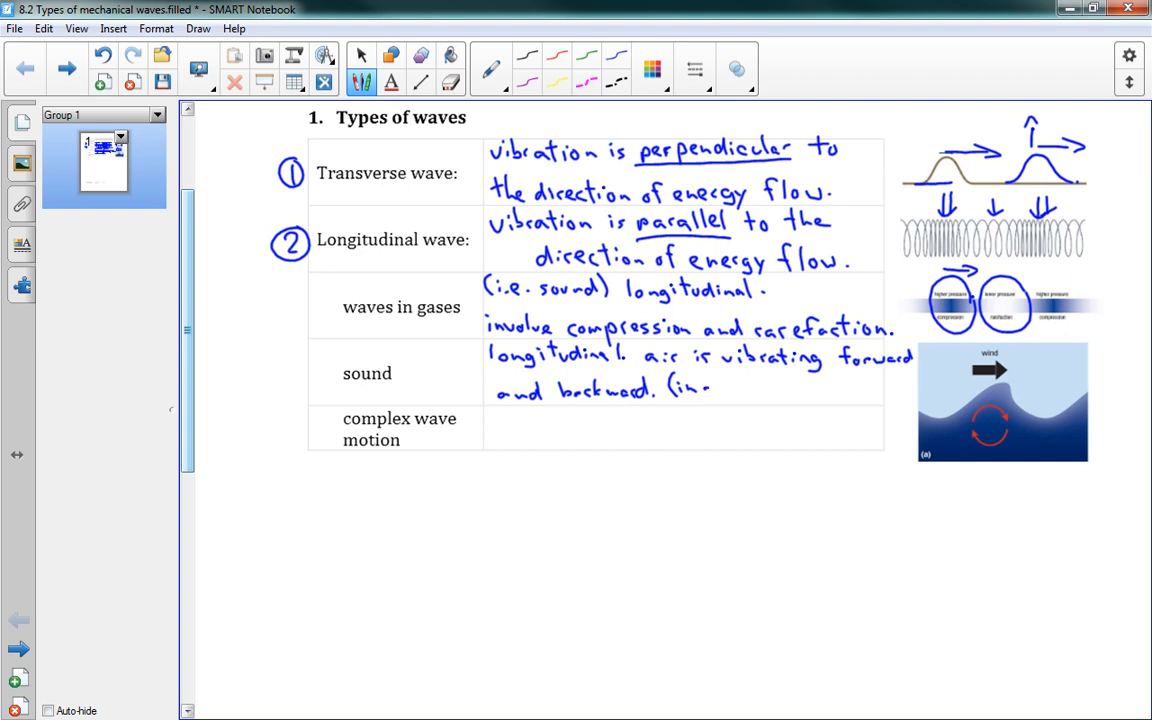
pyautogui.write('solid')
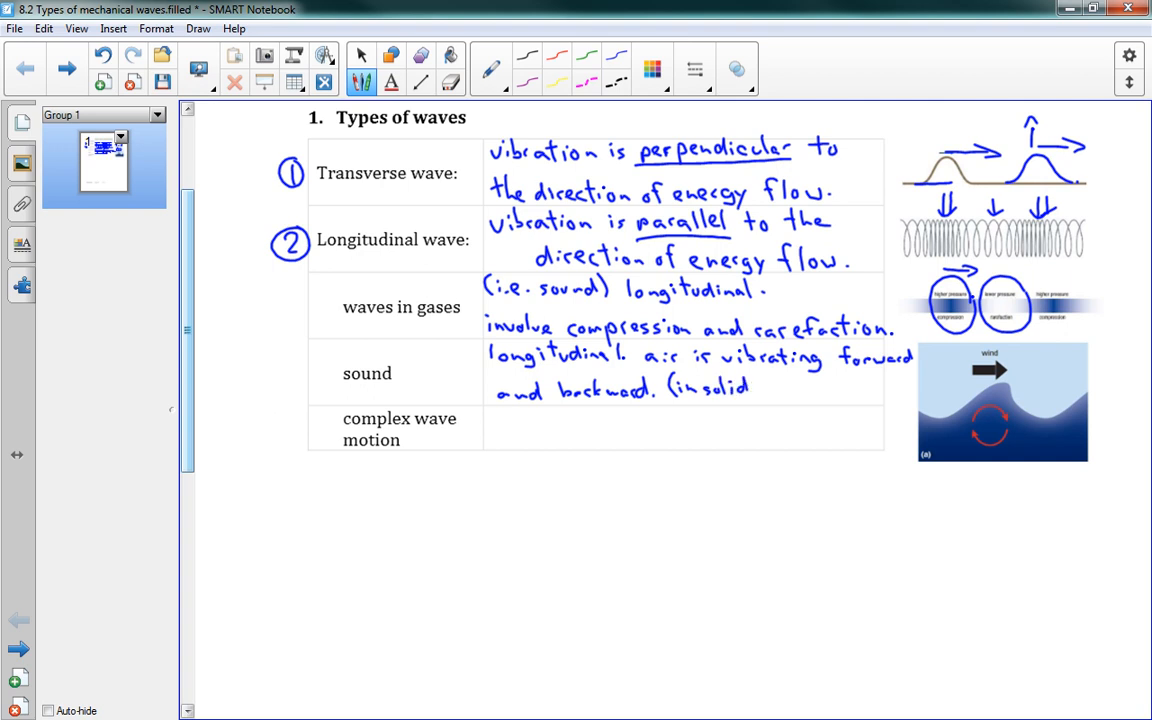
pyautogui.write(", it's also transverse)")
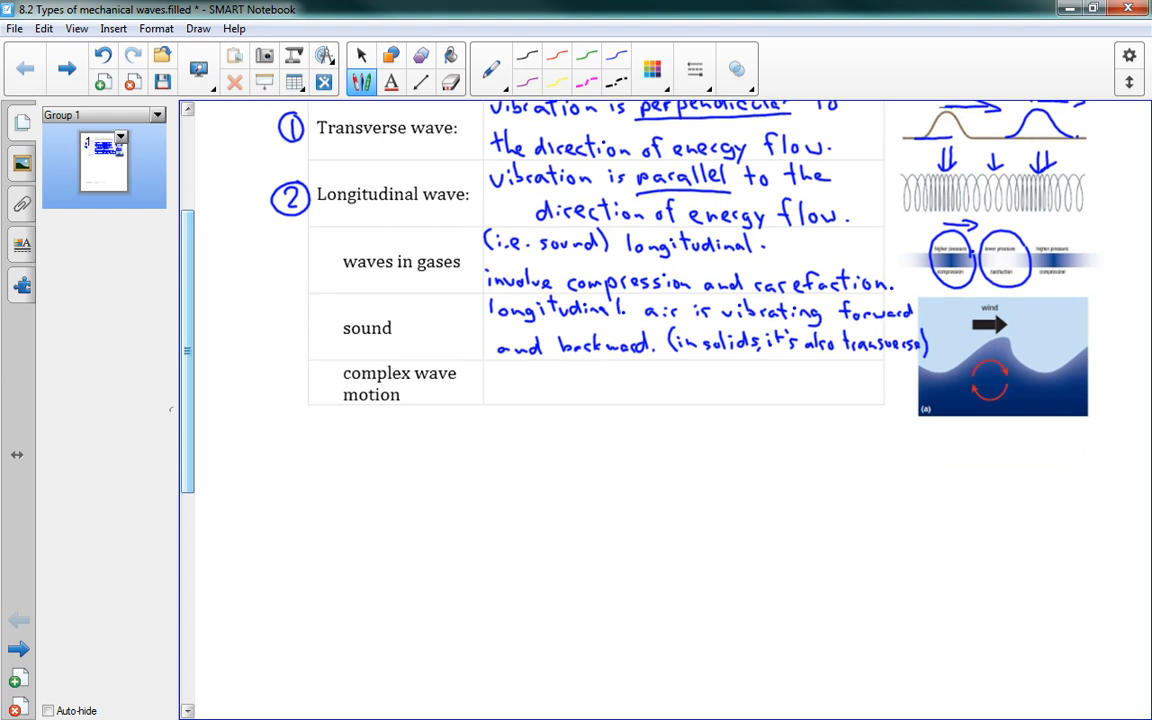
# - Write 'transverse + longitudinal at the same time' in the complex wave motion cell
pyautogui.scroll(-3)
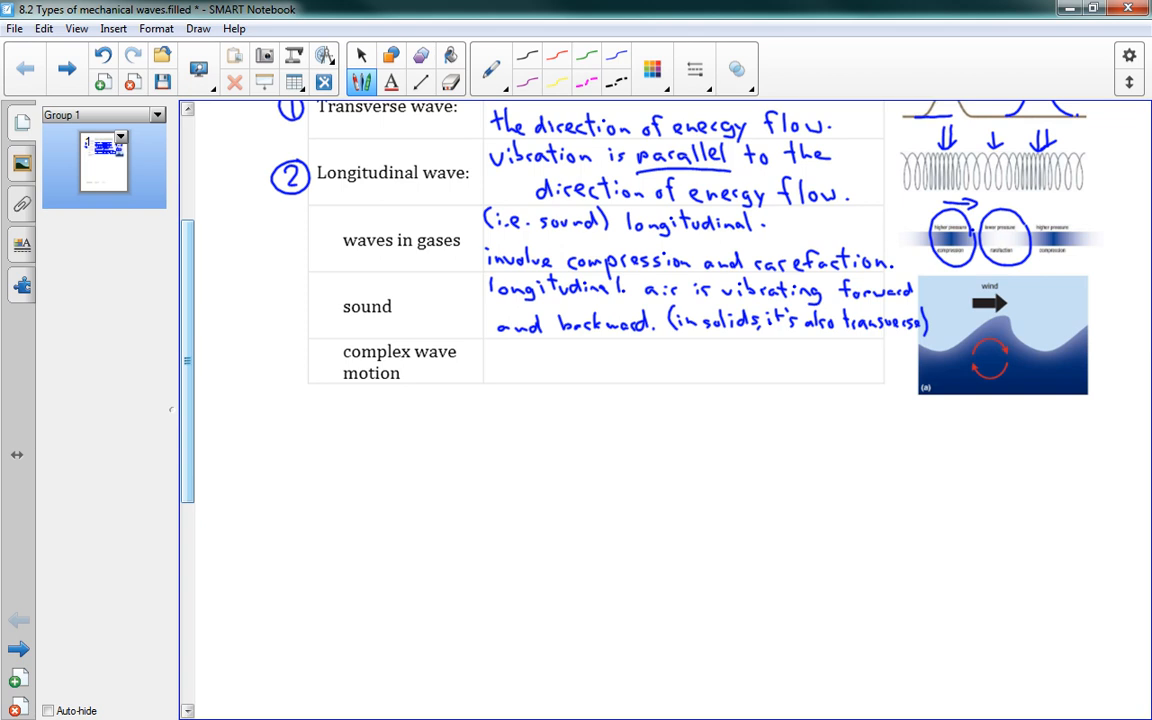
pyautogui.moveTo(490, 370); pyautogui.dragTo(560, 370)
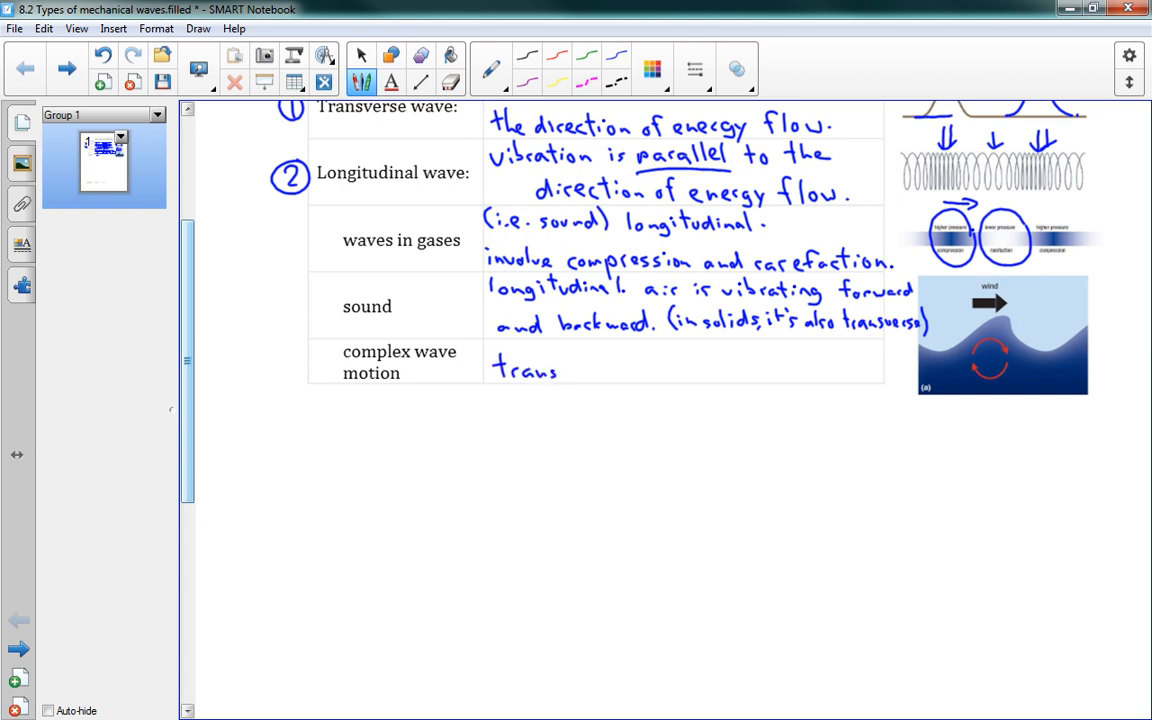
pyautogui.write('verse')
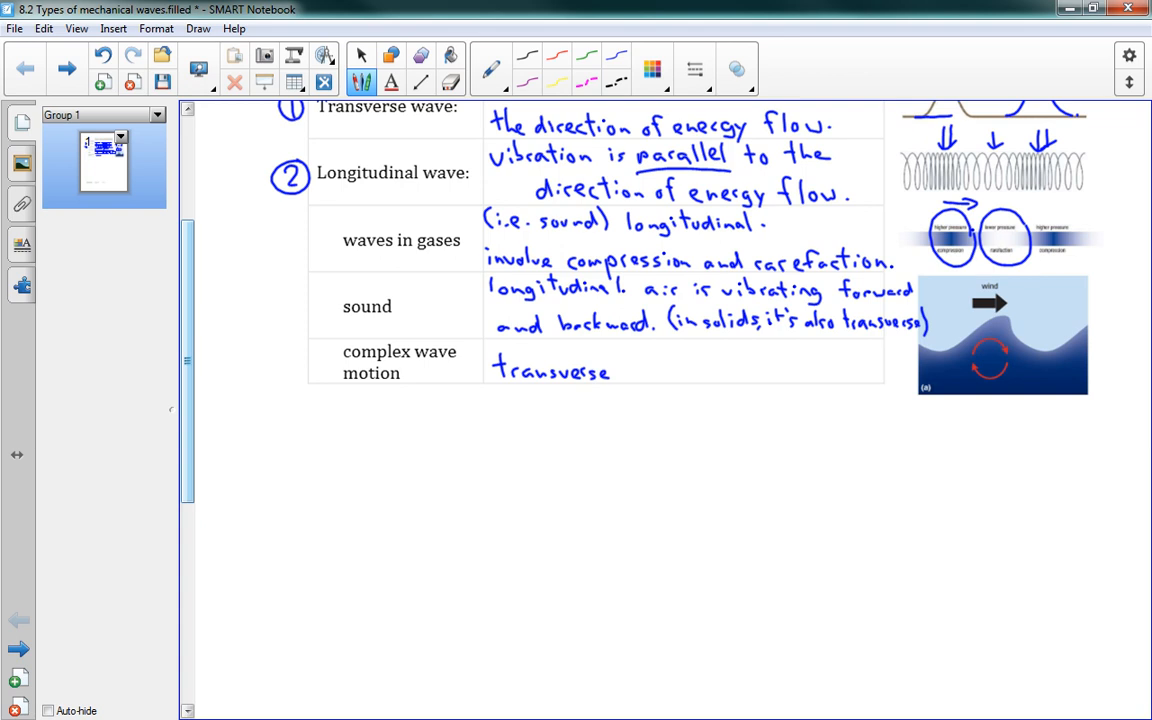
pyautogui.moveTo(620, 376); pyautogui.dragTo(636, 364)
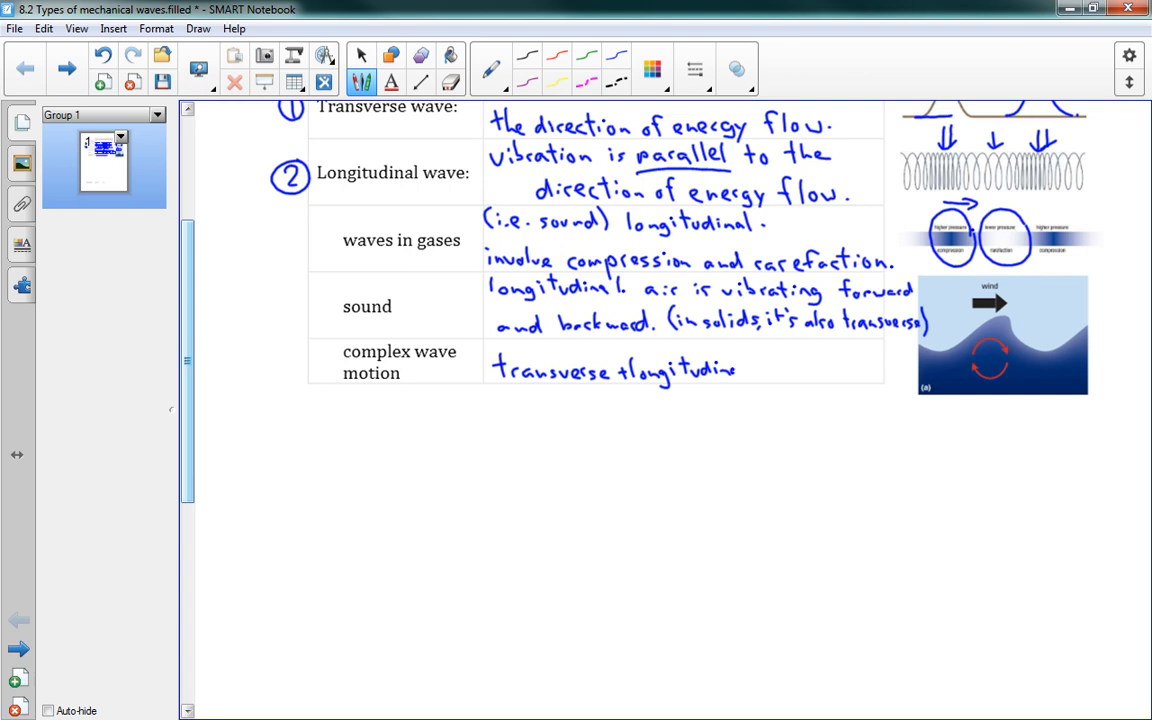
pyautogui.moveTo(740, 370); pyautogui.dragTo(816, 370)
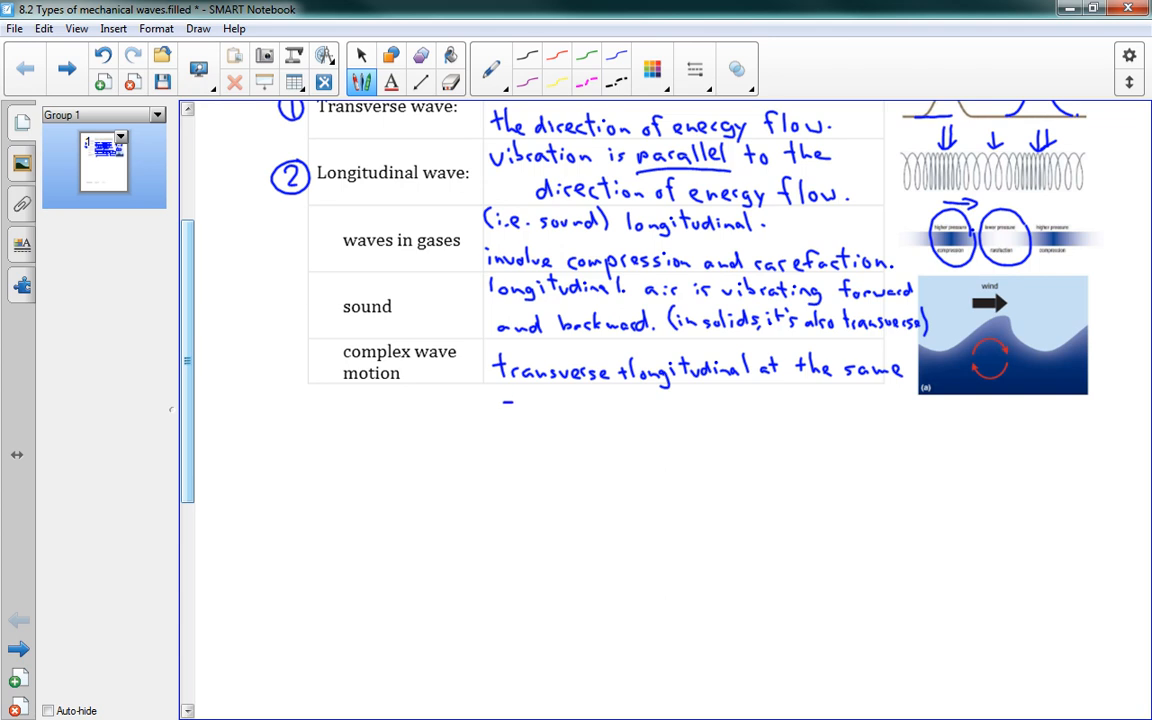
pyautogui.moveTo(500, 400); pyautogui.dragTo(570, 404)
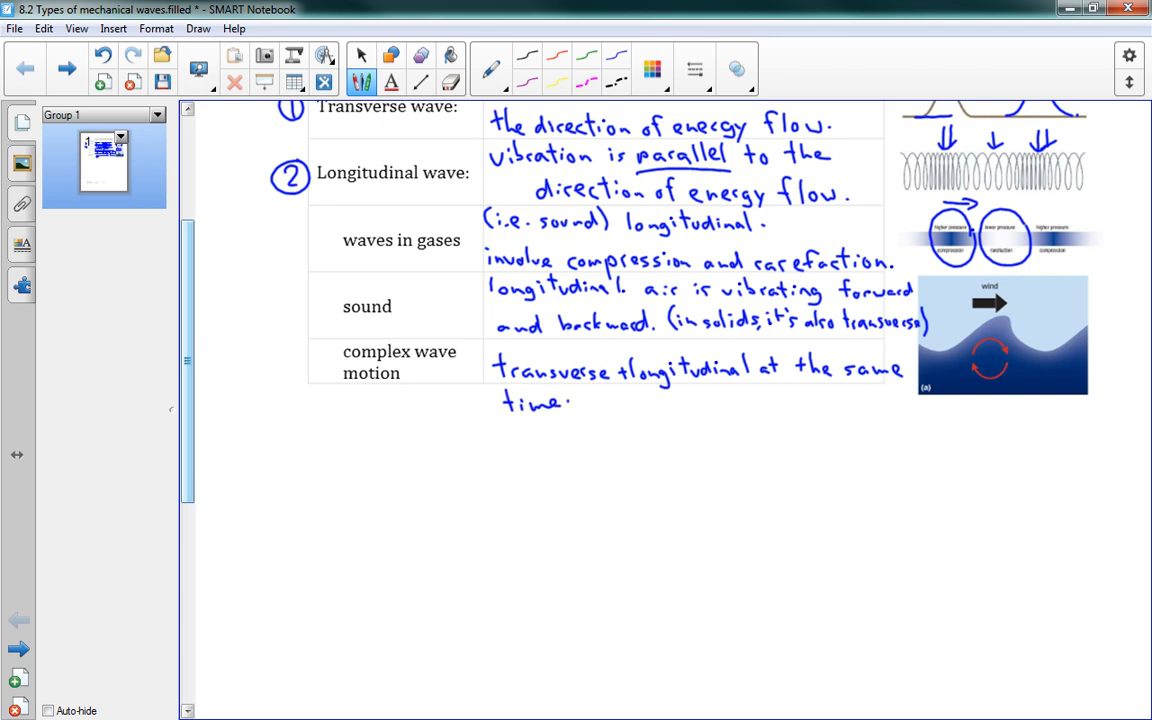